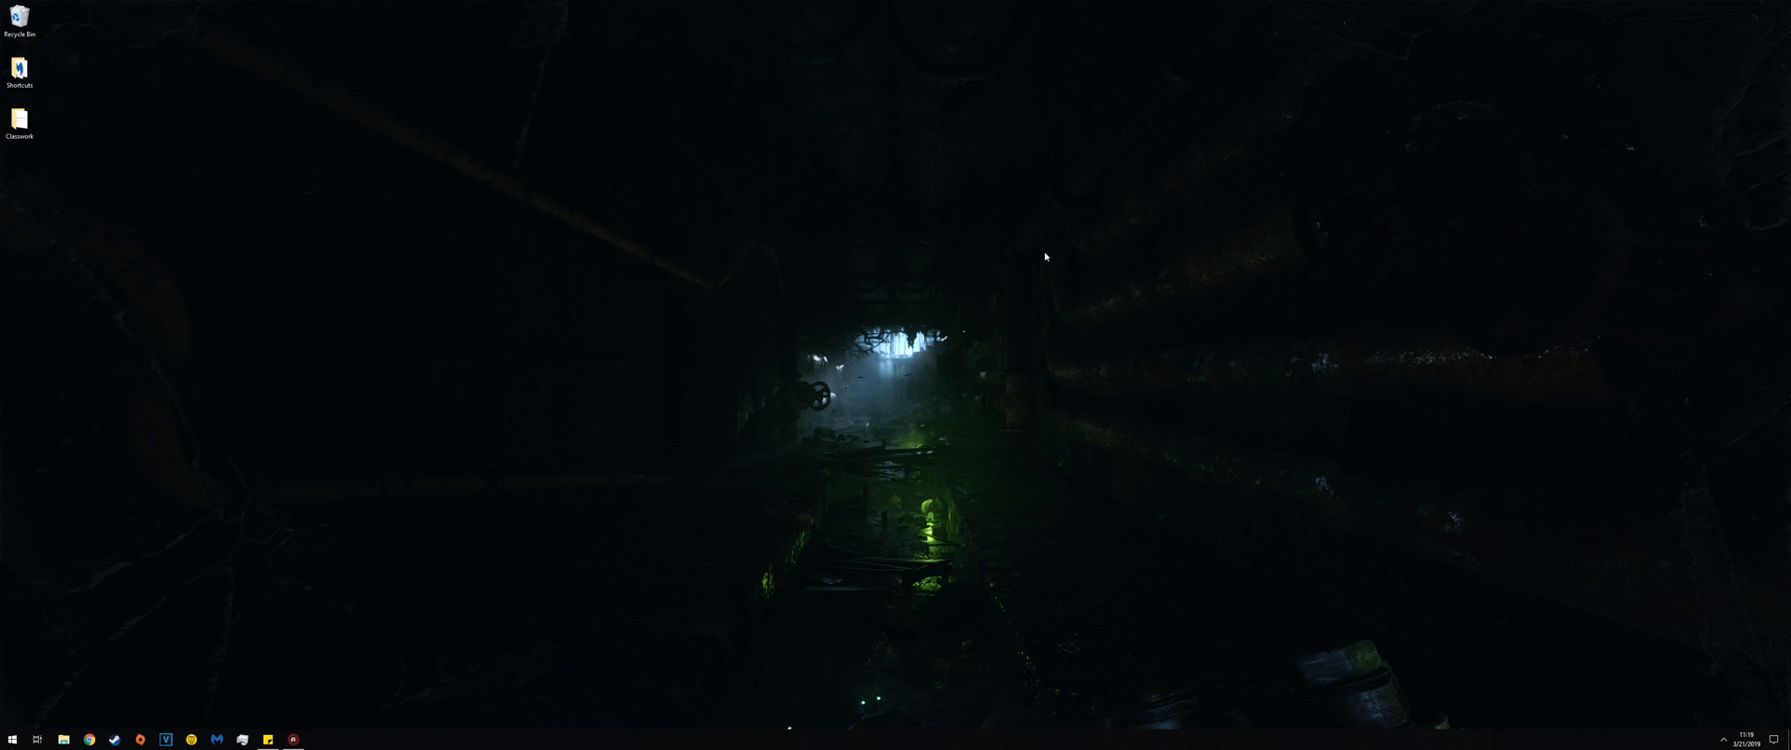
mouse_move(920, 254)
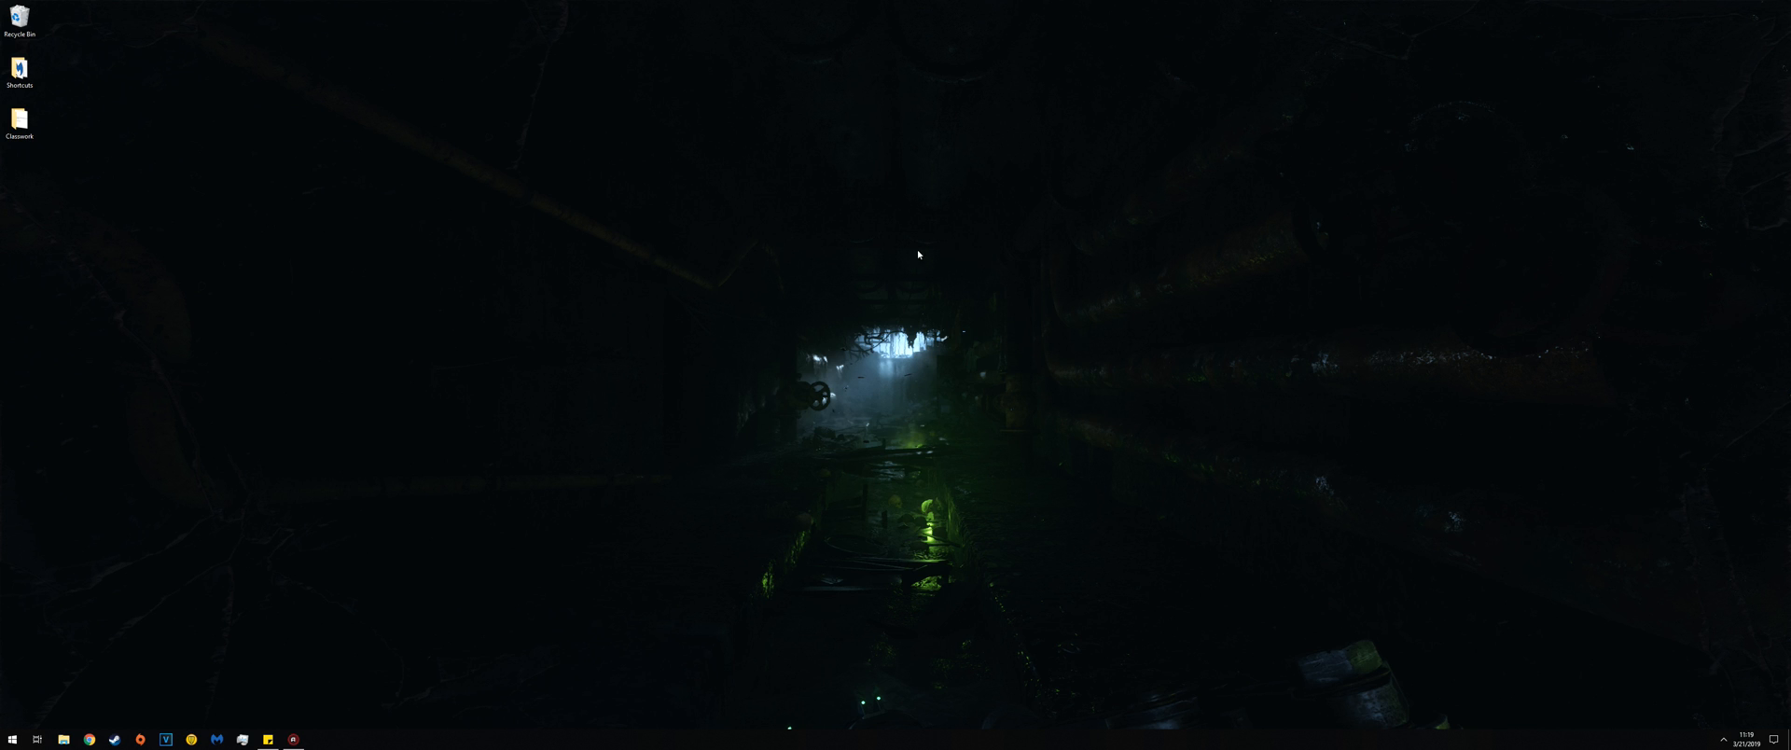
mouse_move(892, 397)
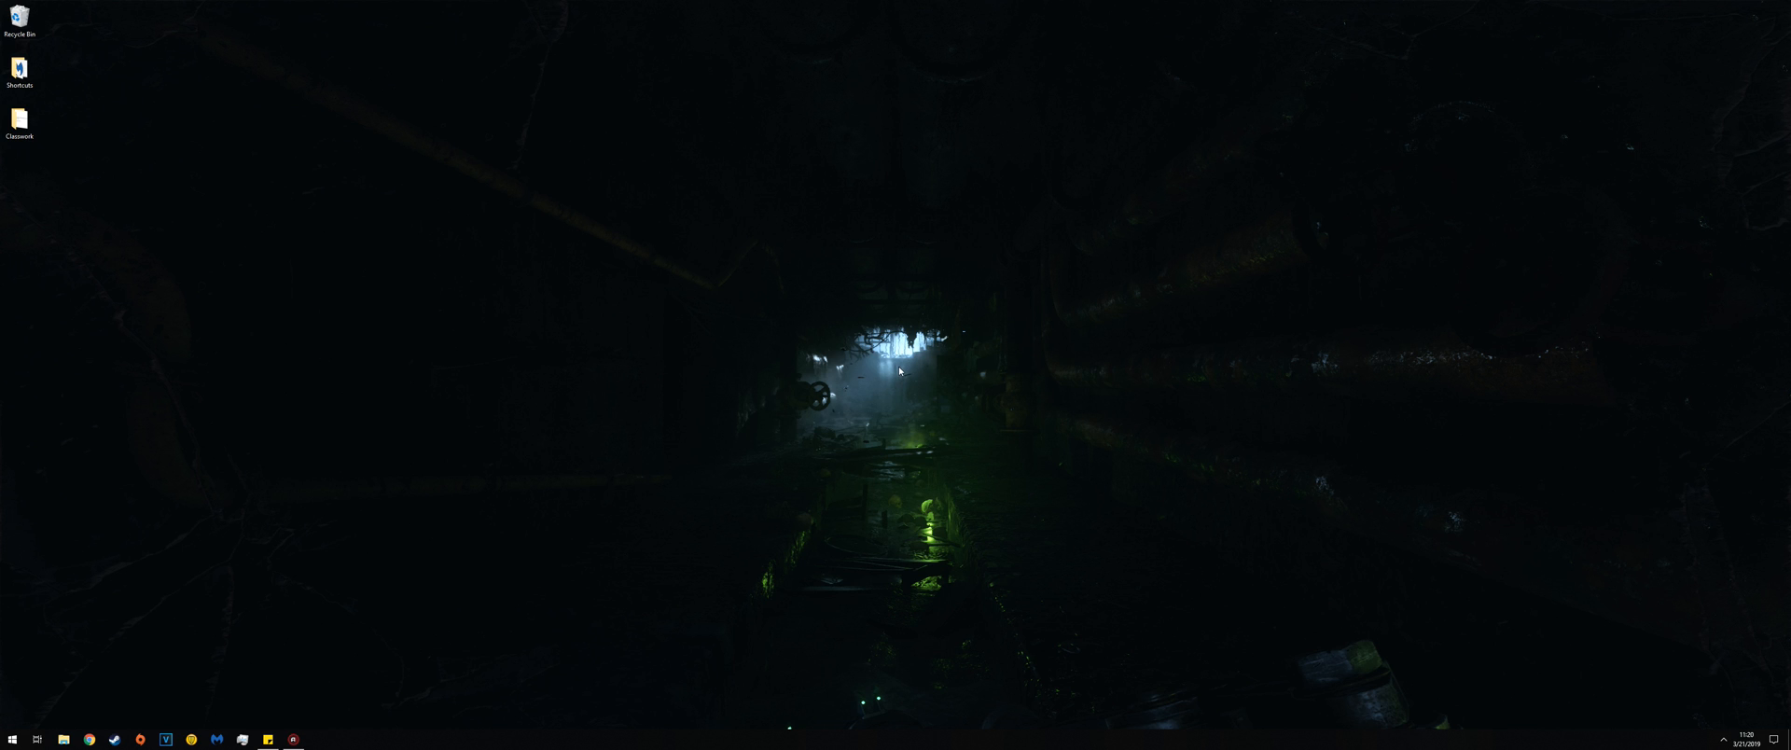
Step: Browse to Documents > My Games > FalloutNV so the ini files and RendererInfo are listed
click(63, 738)
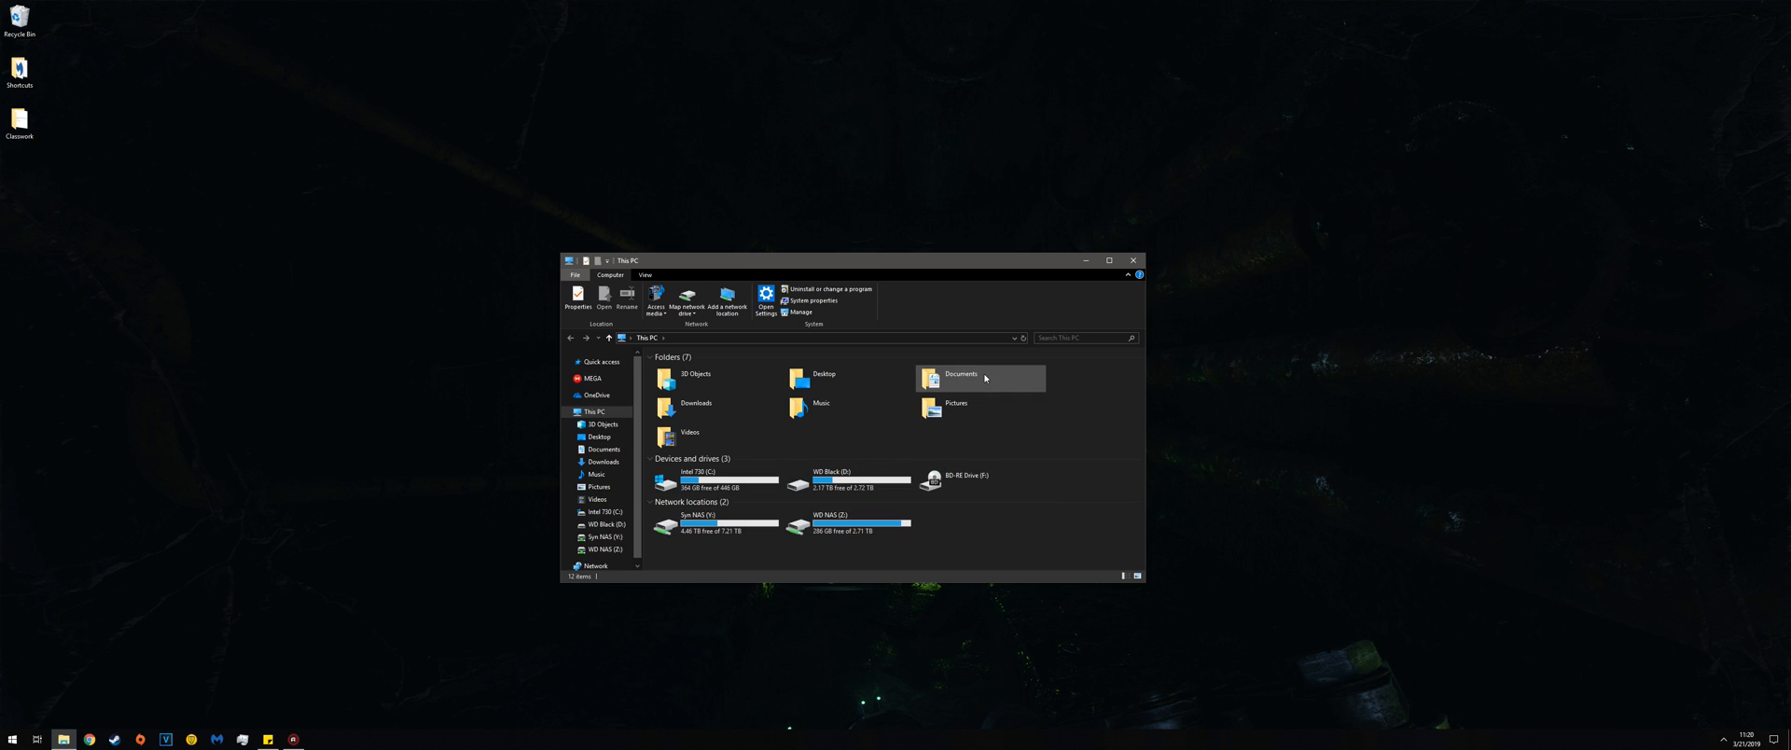
double_click(961, 379)
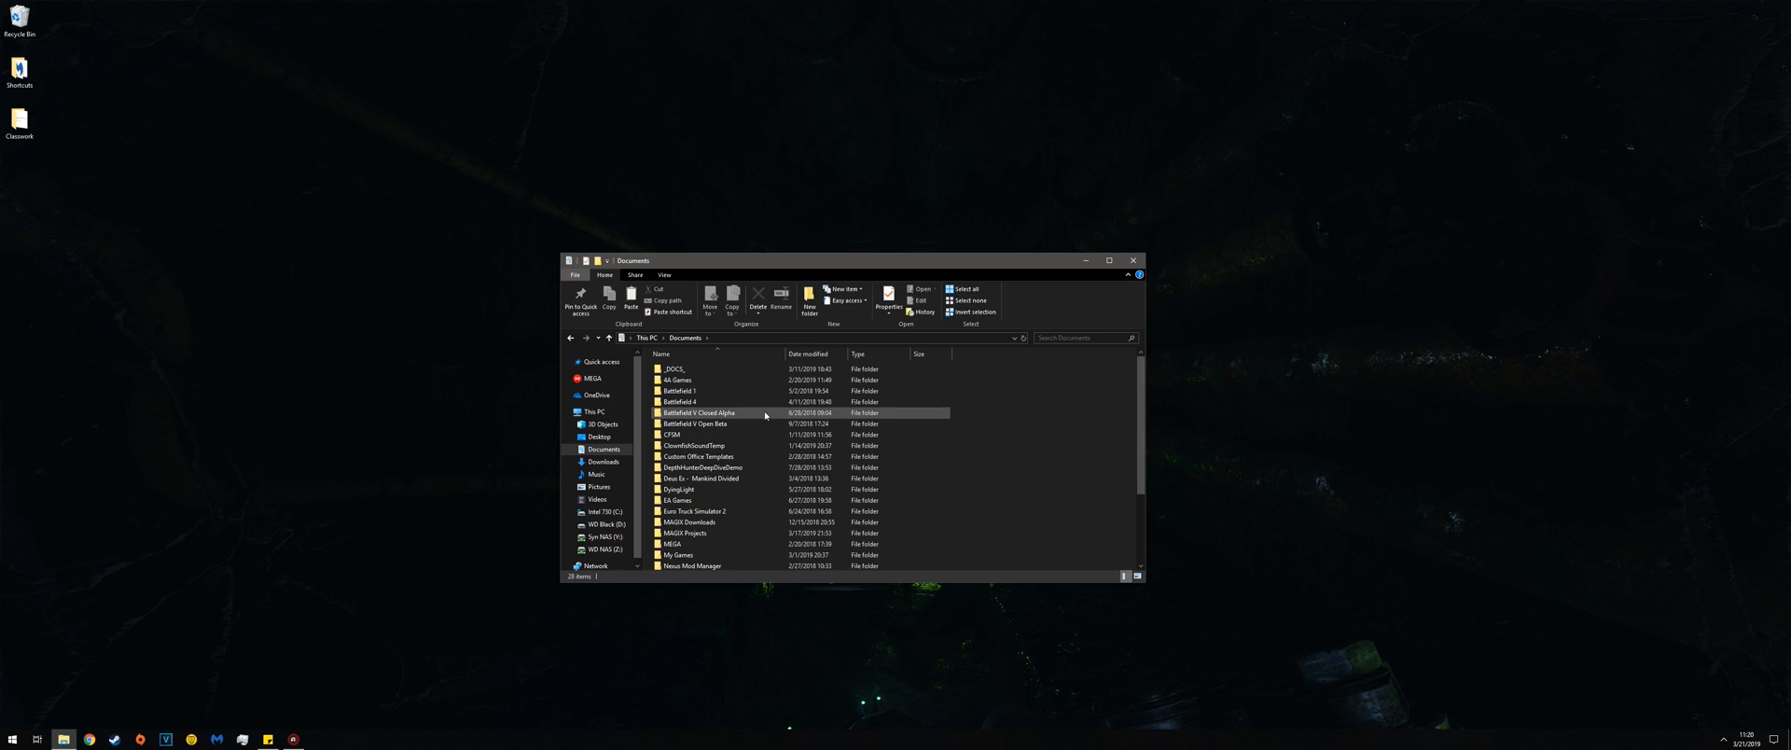
click(684, 543)
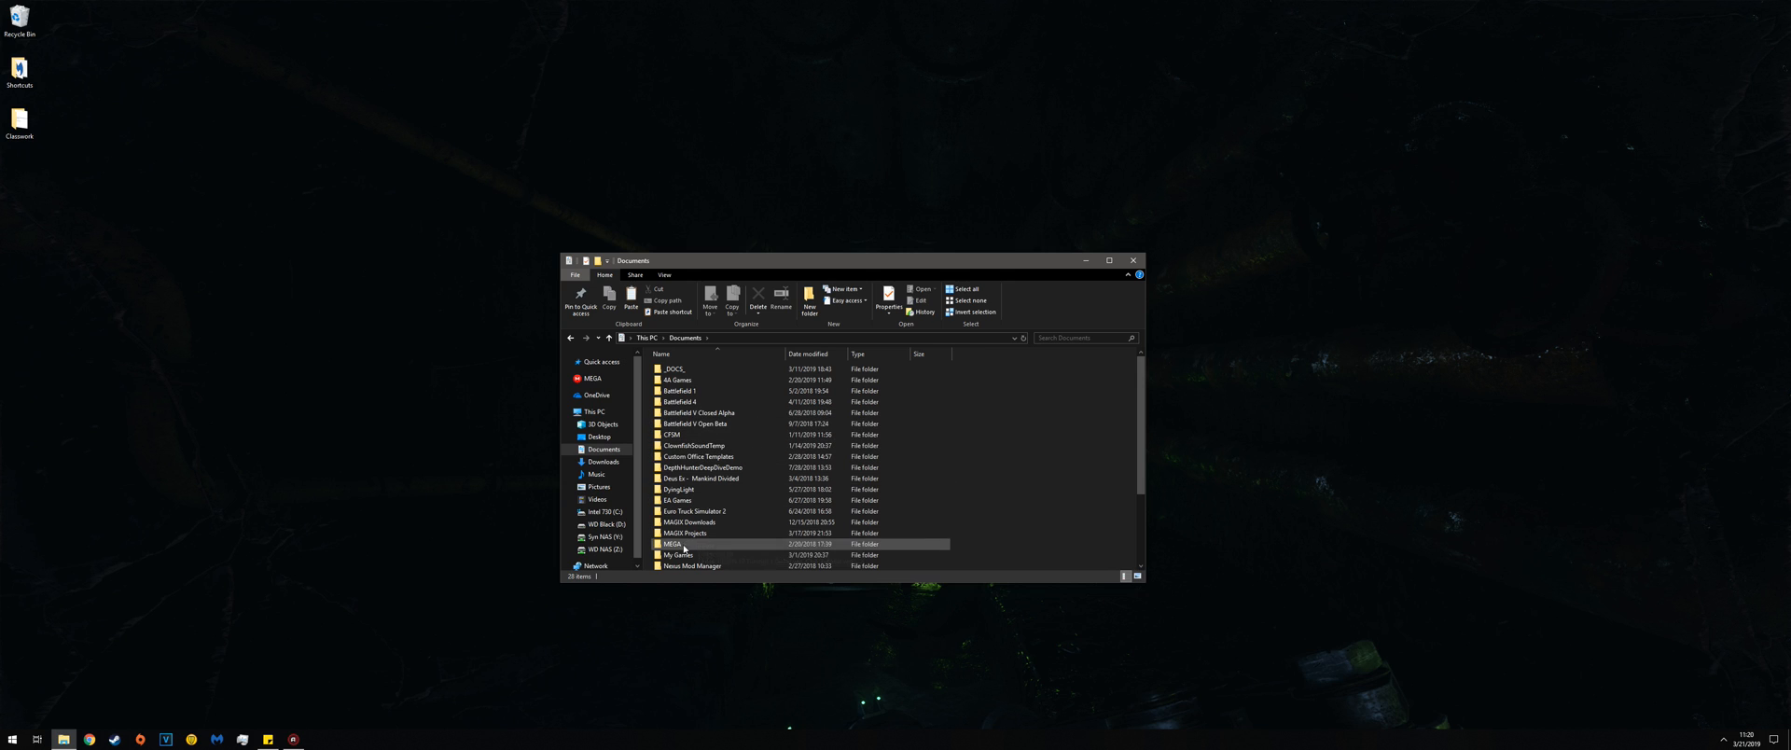
double_click(679, 555)
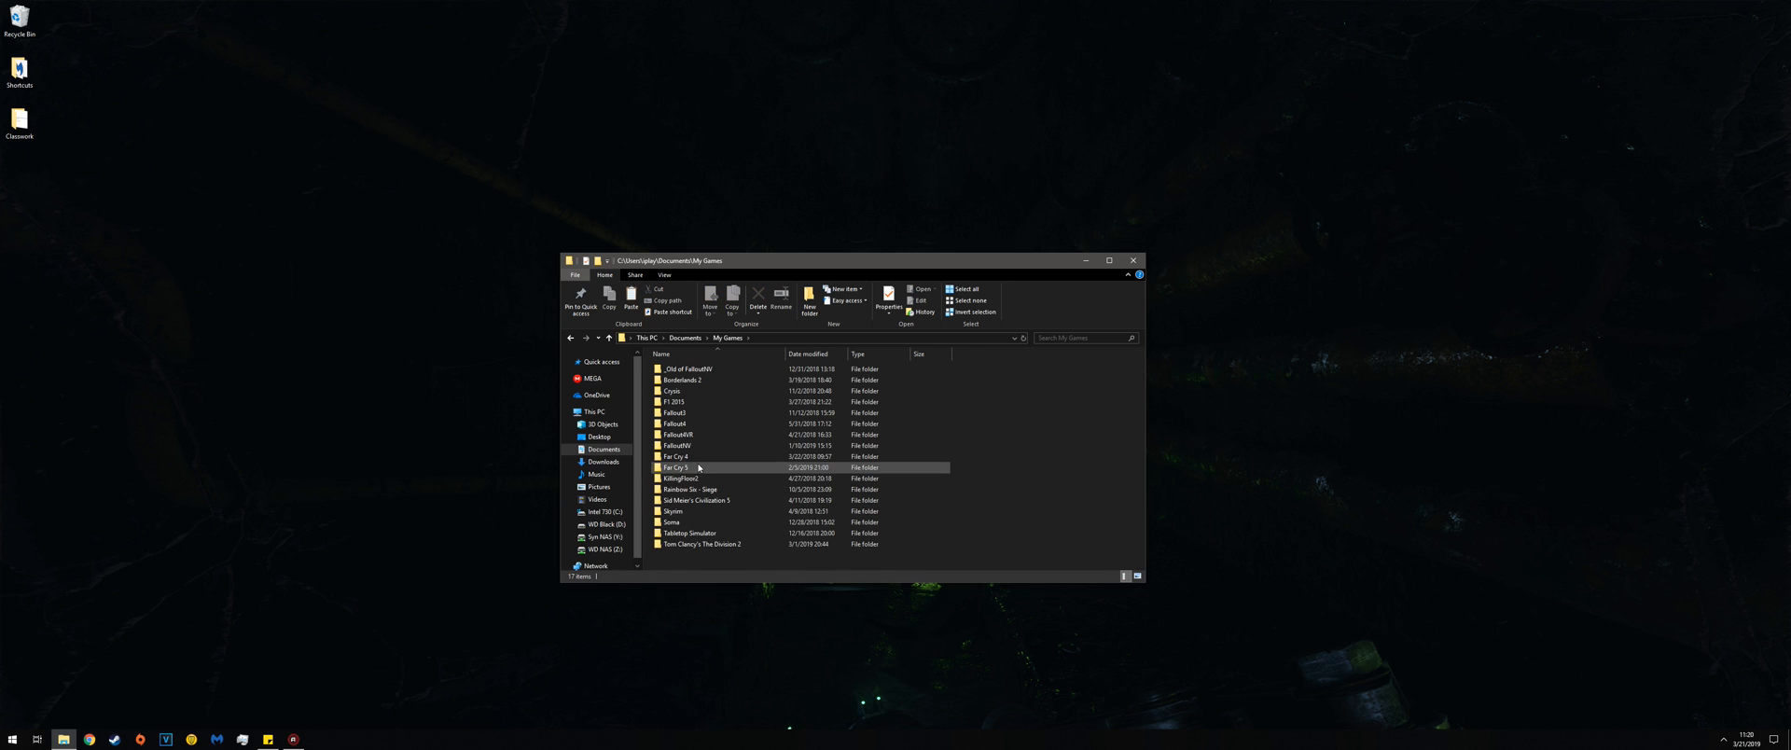
double_click(677, 446)
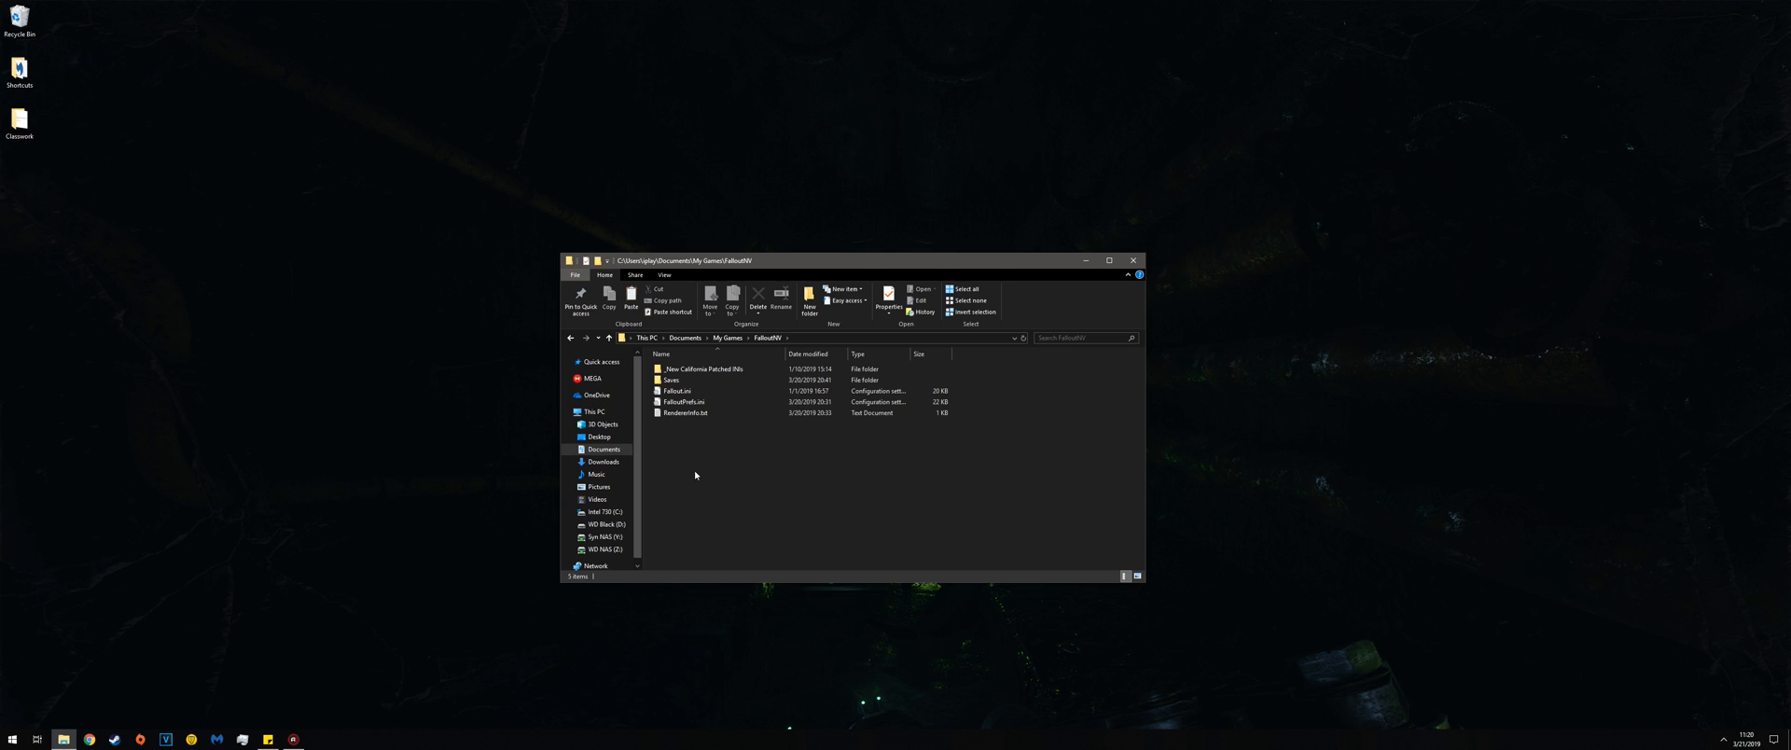
click(685, 412)
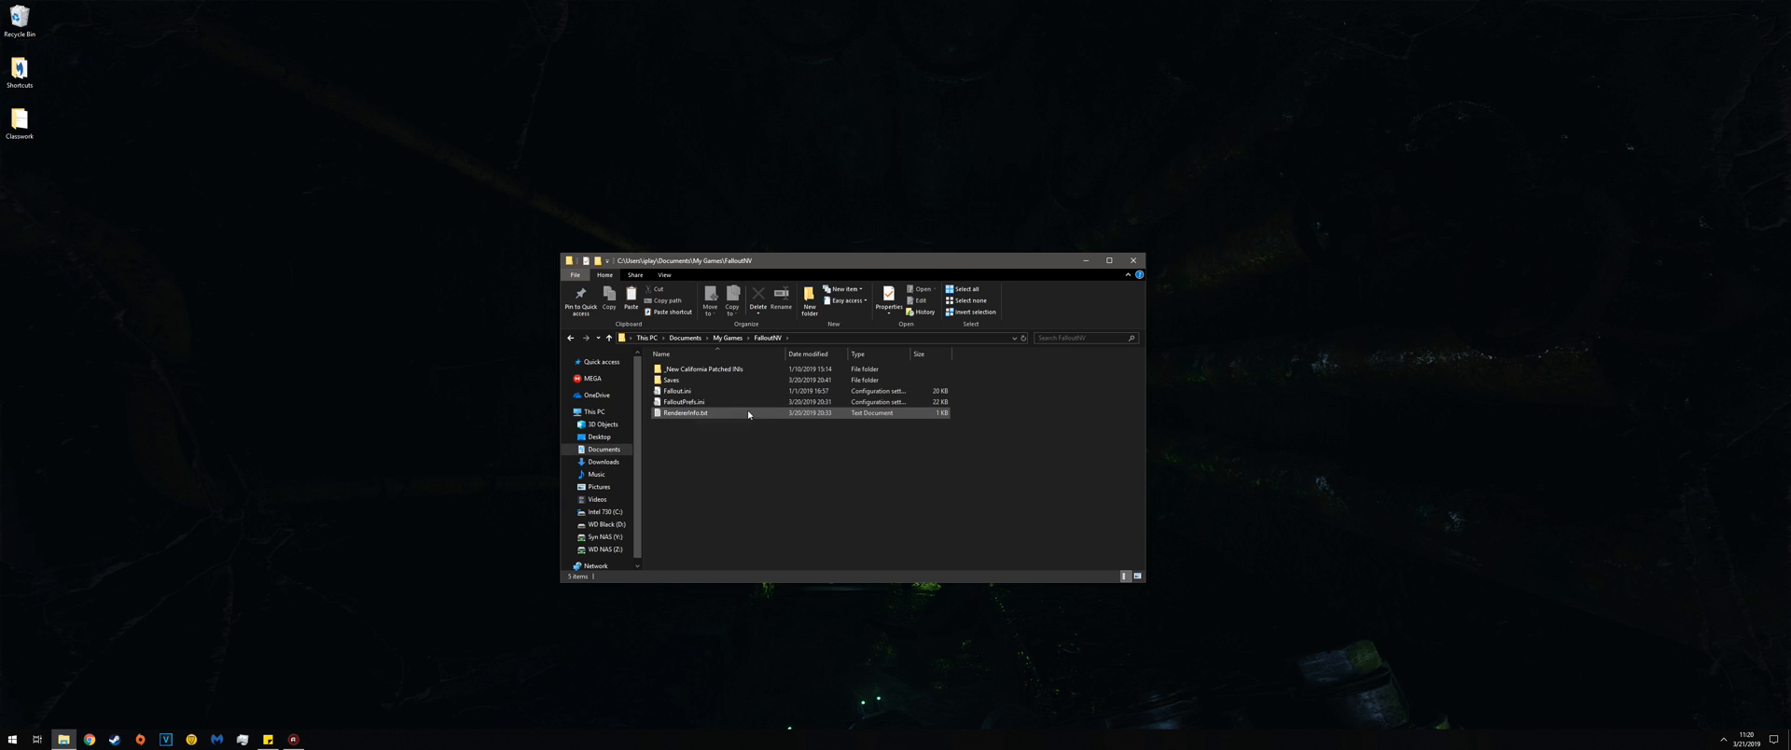
click(847, 485)
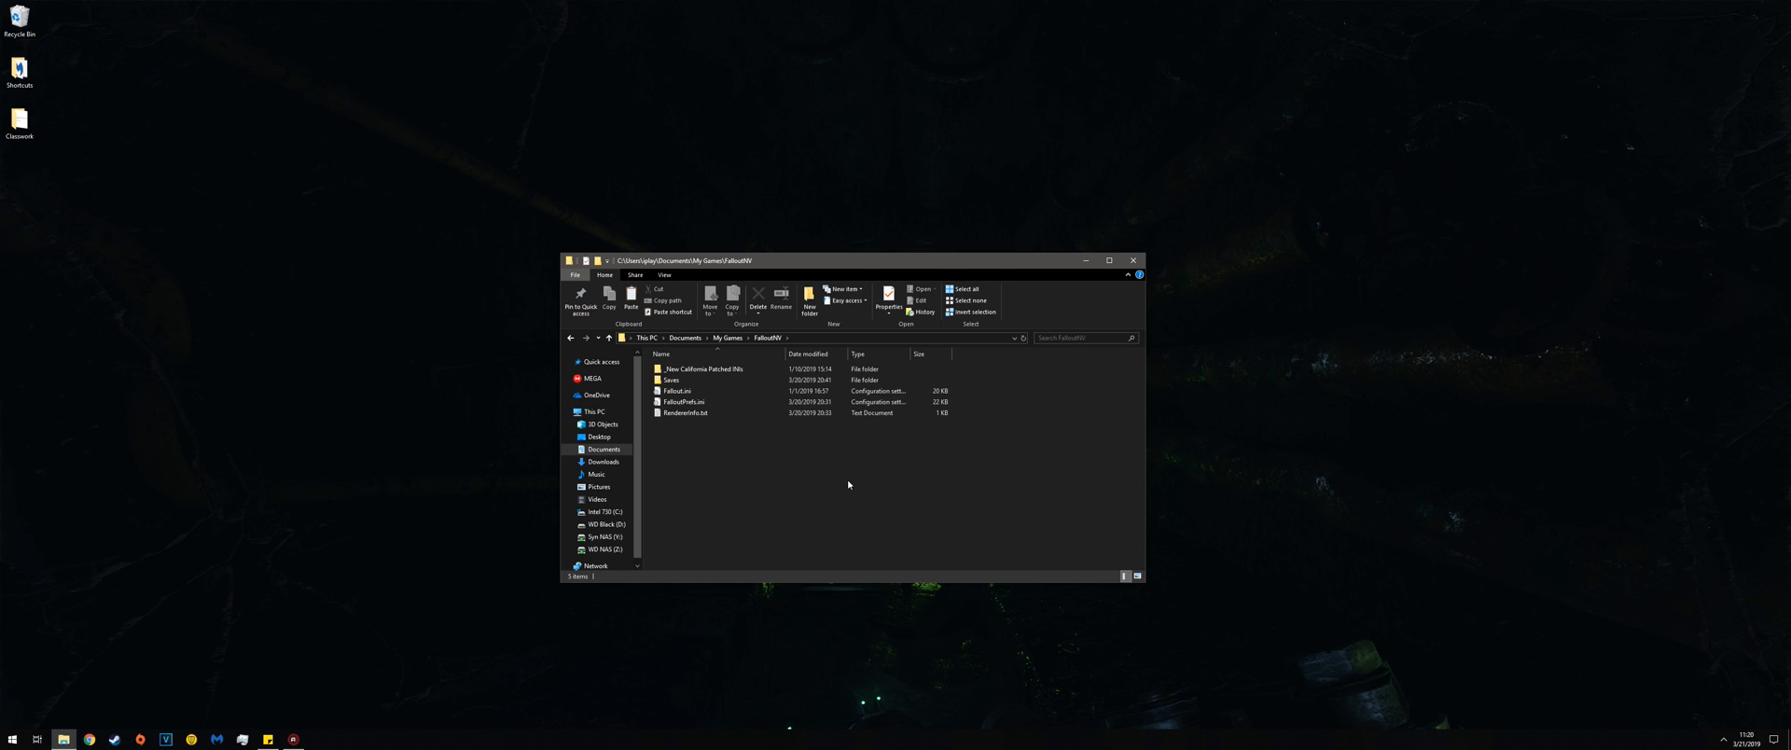
mouse_move(722, 422)
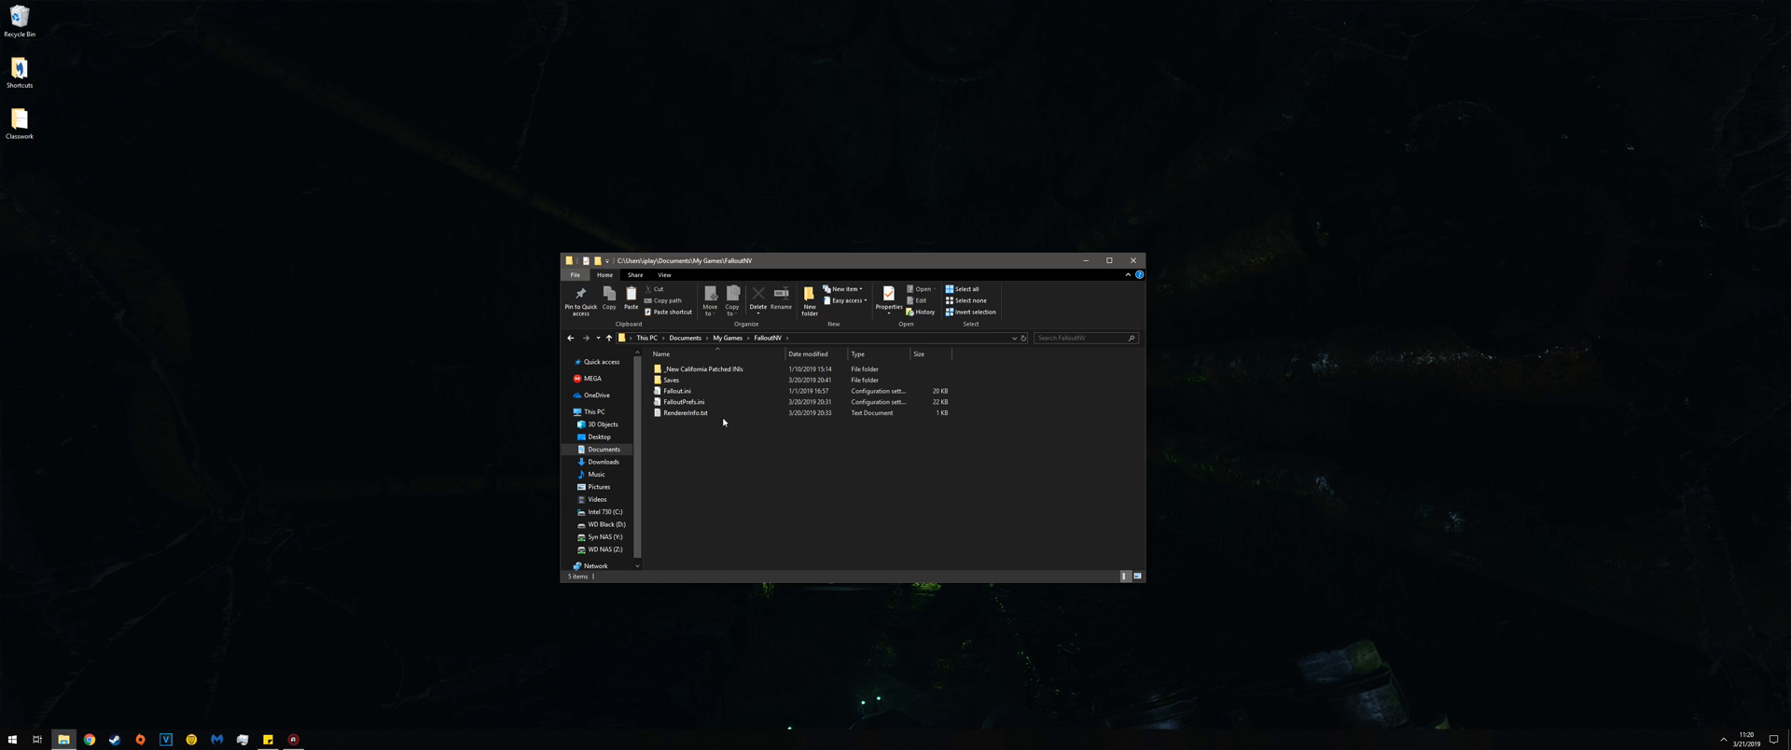
Step: Open FalloutPrefs.ini in Notepad and search '3440' to reach the iSize W line
double_click(683, 401)
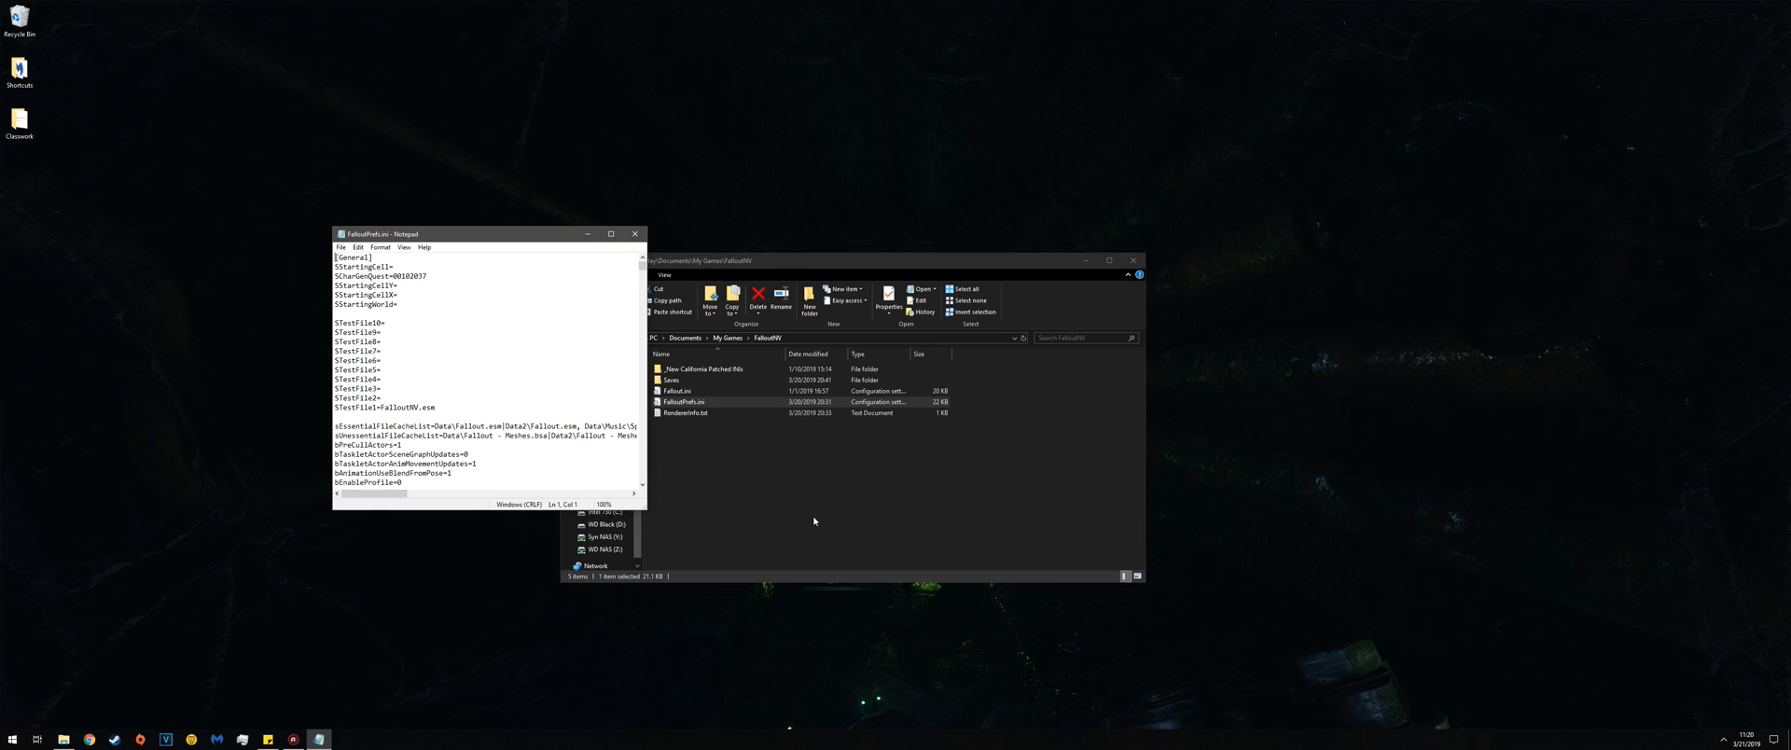
drag(457, 233, 884, 329)
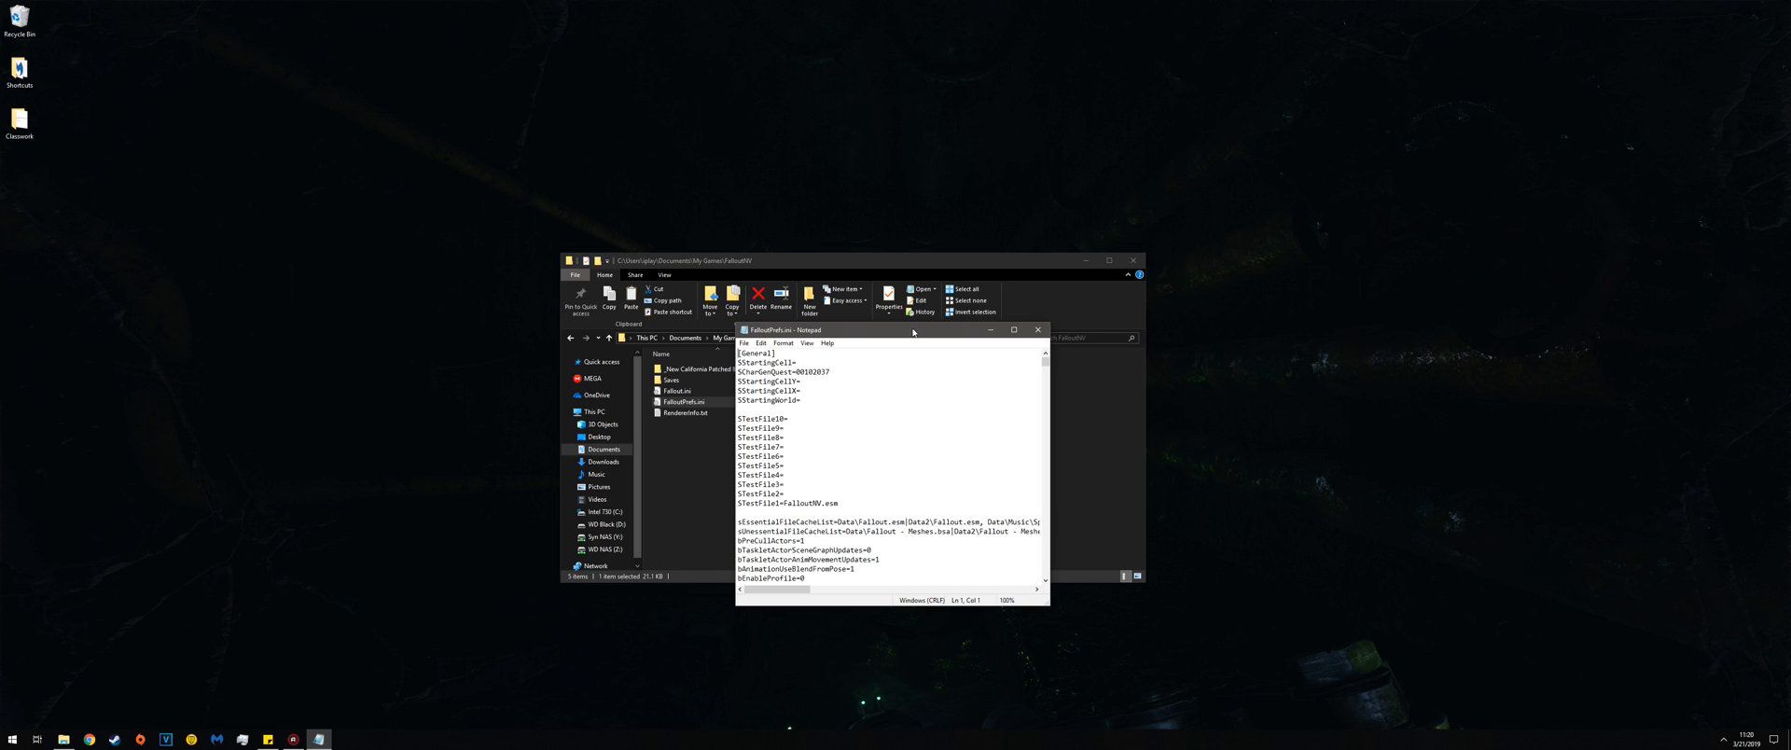
mouse_move(972, 405)
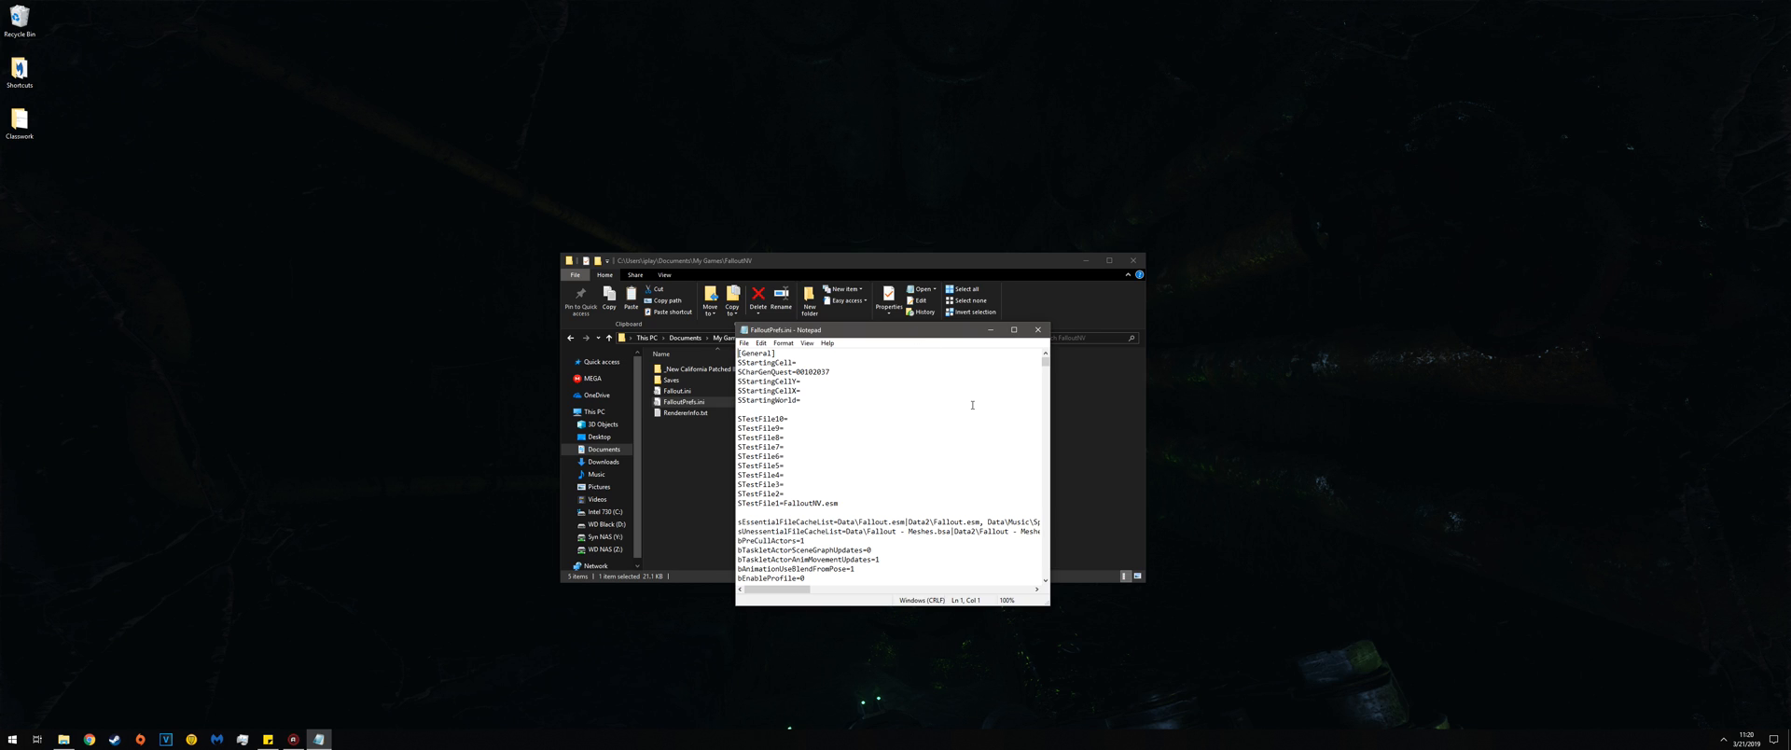
key(Ctrl+f)
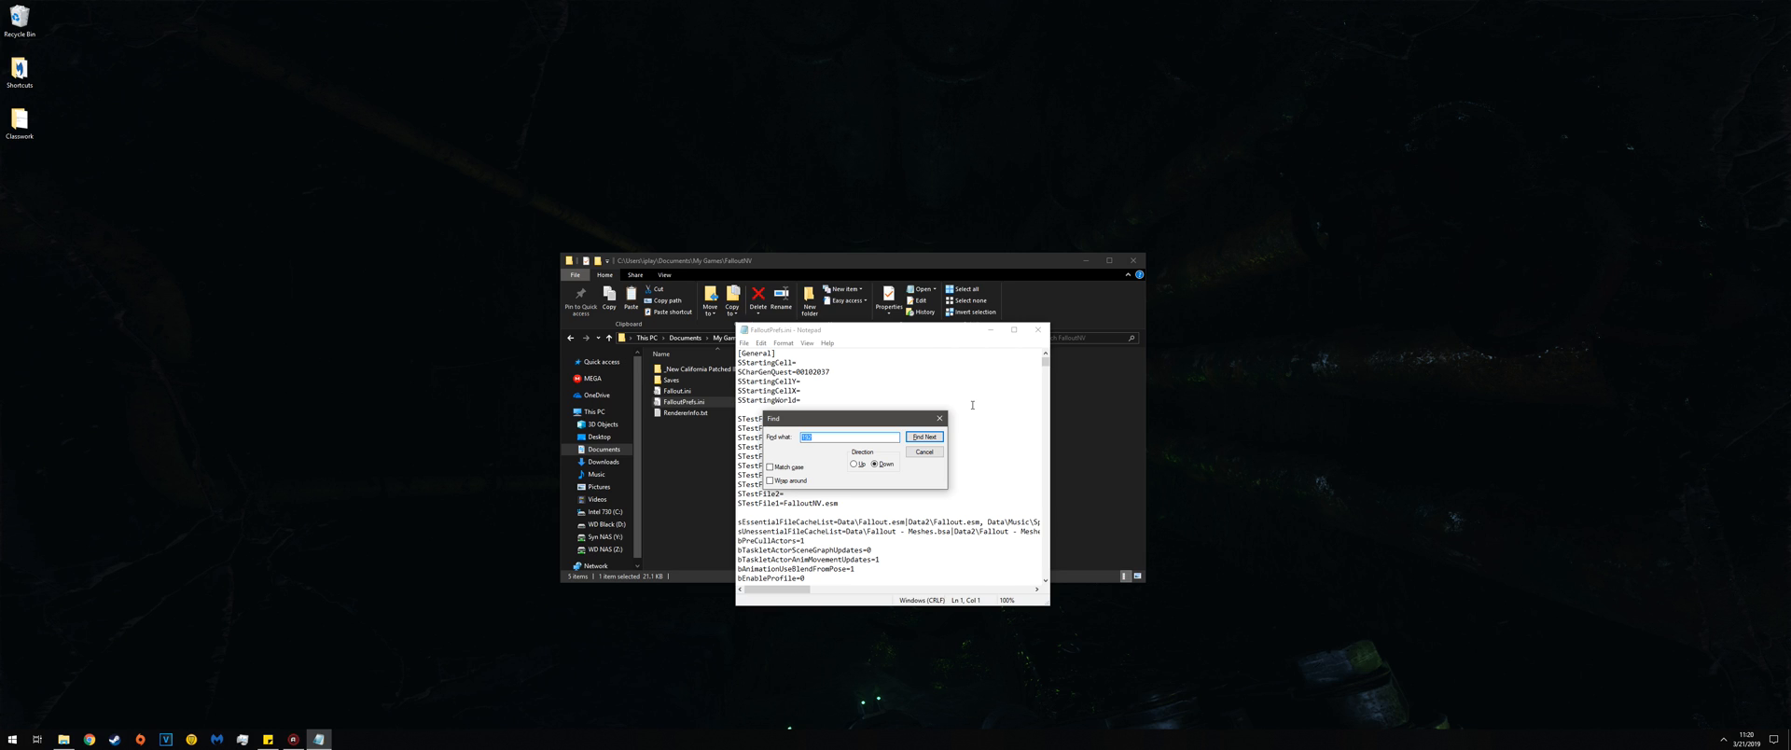
text(3440)
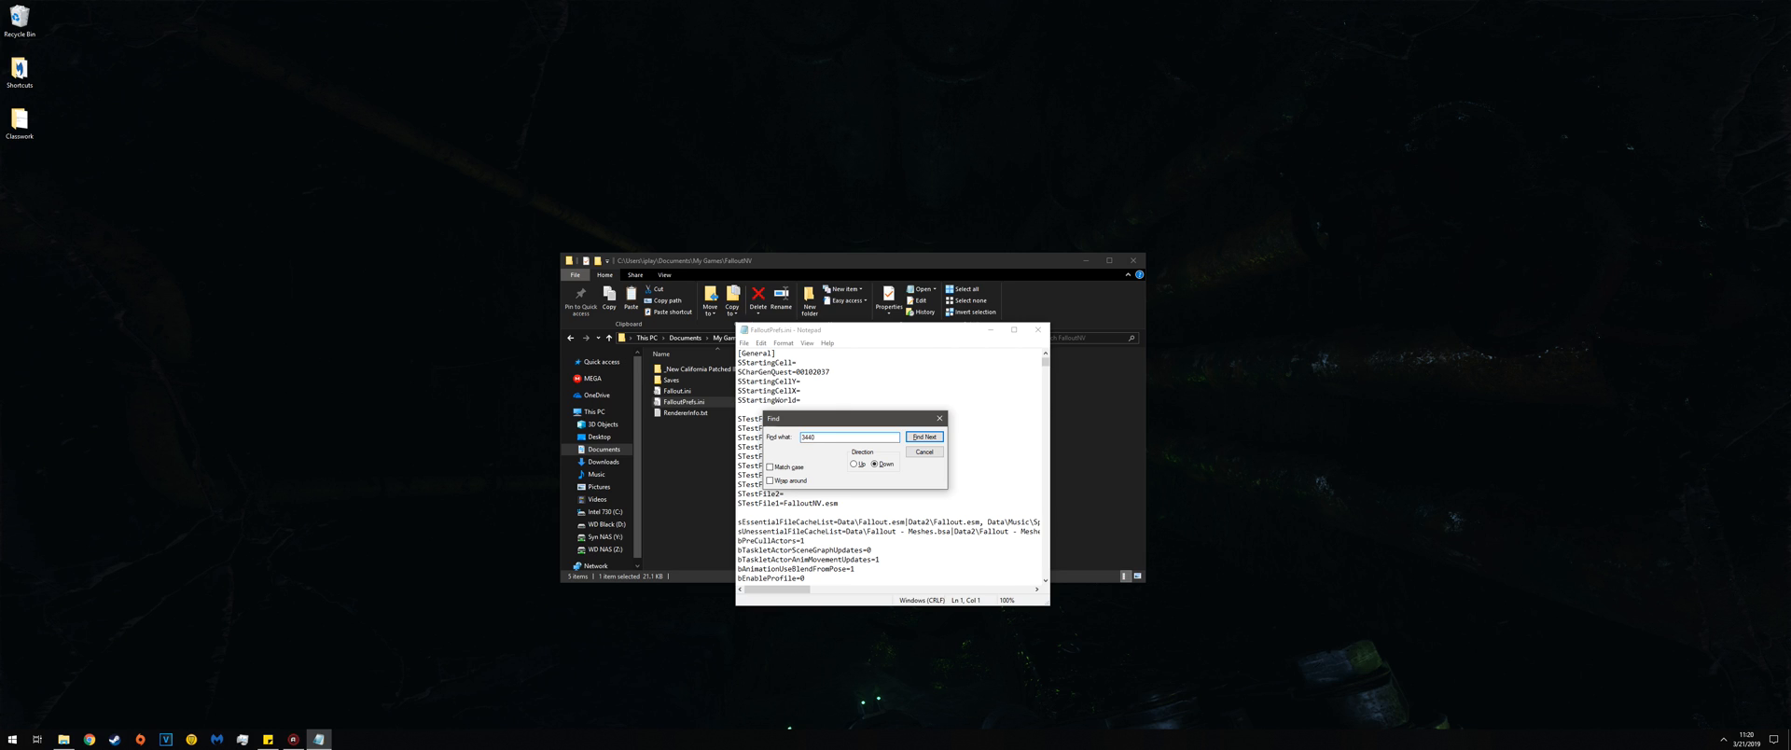
click(925, 437)
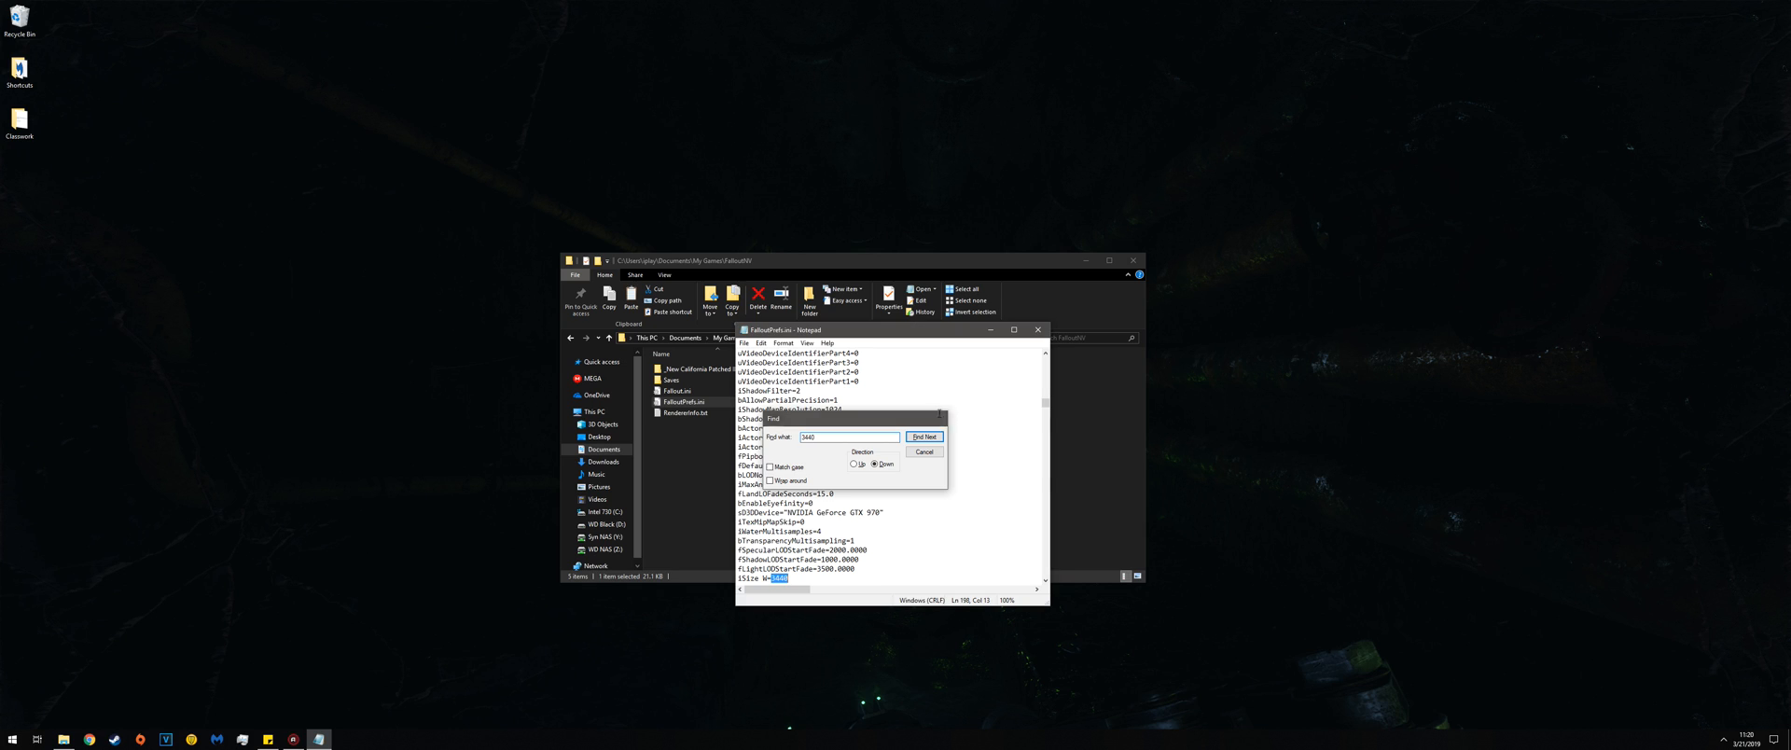
Step: Replace the iSize W and iSize H values with 3440 and 1440
click(924, 437)
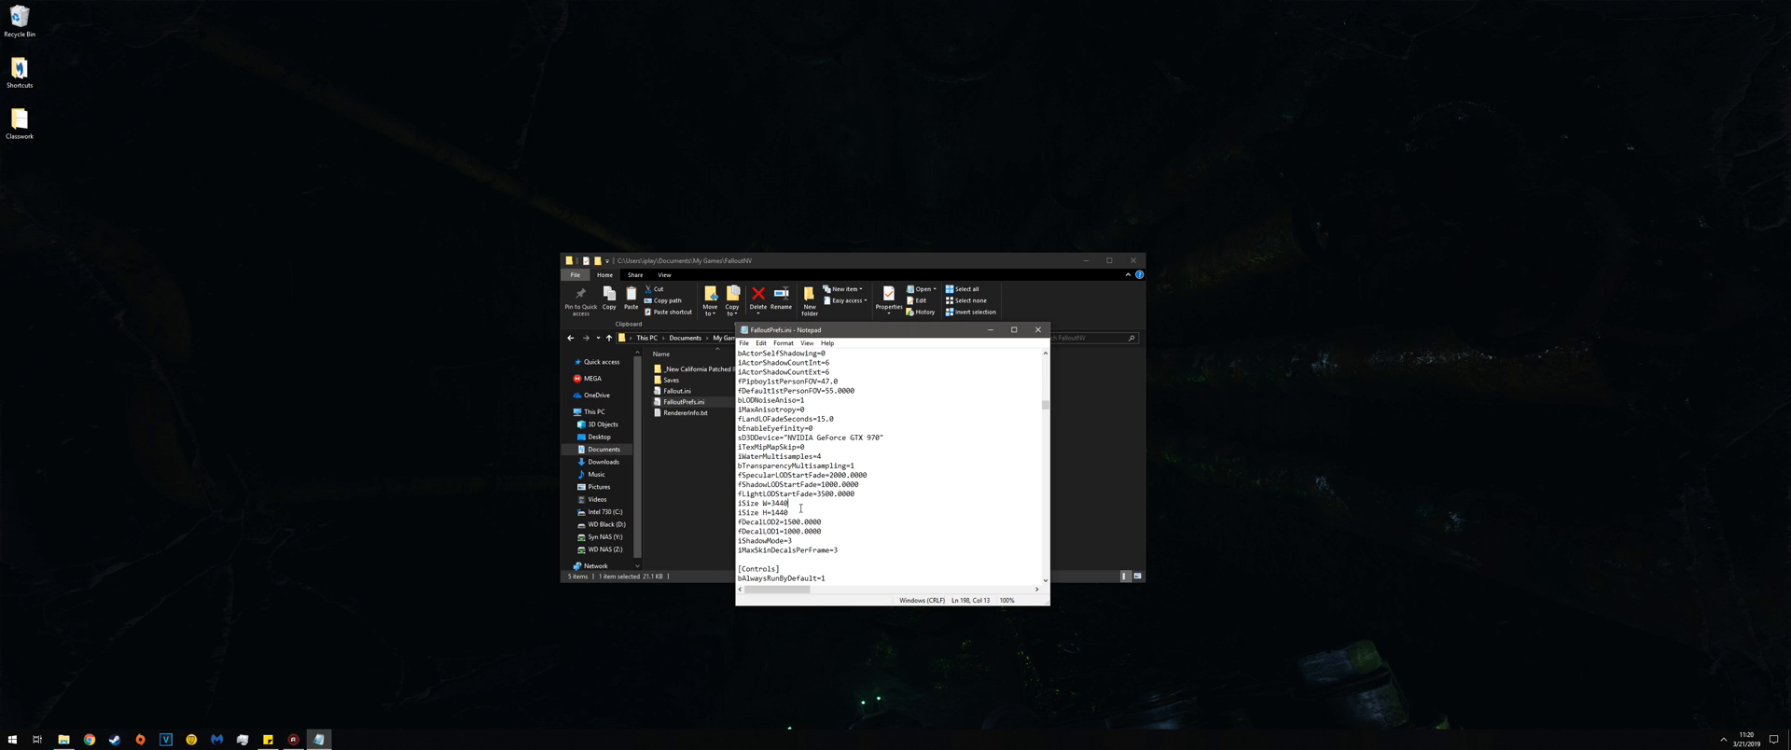
double_click(780, 504)
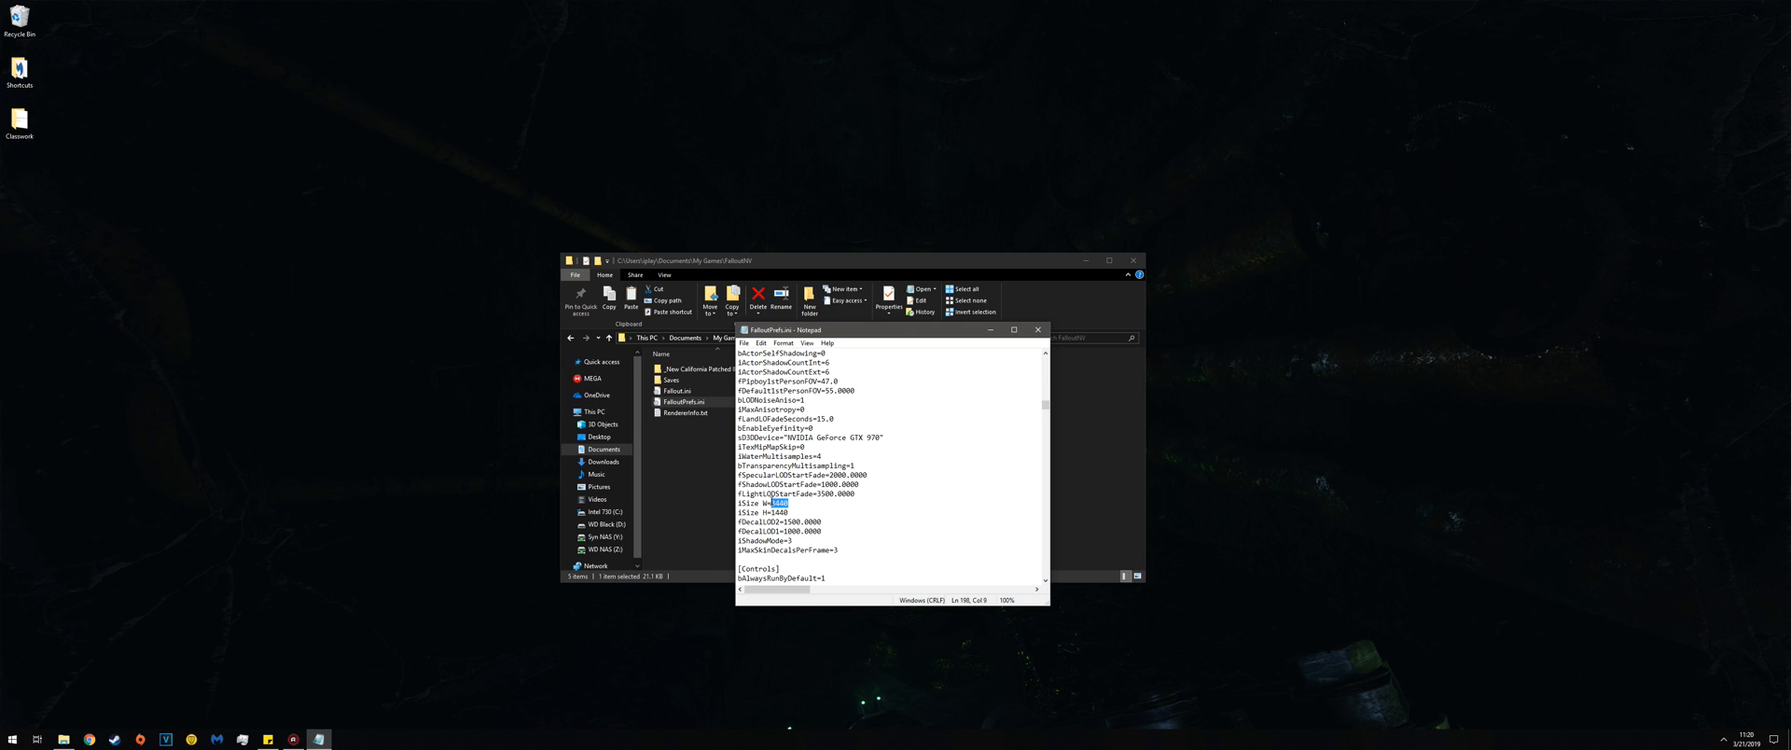
mouse_move(949, 489)
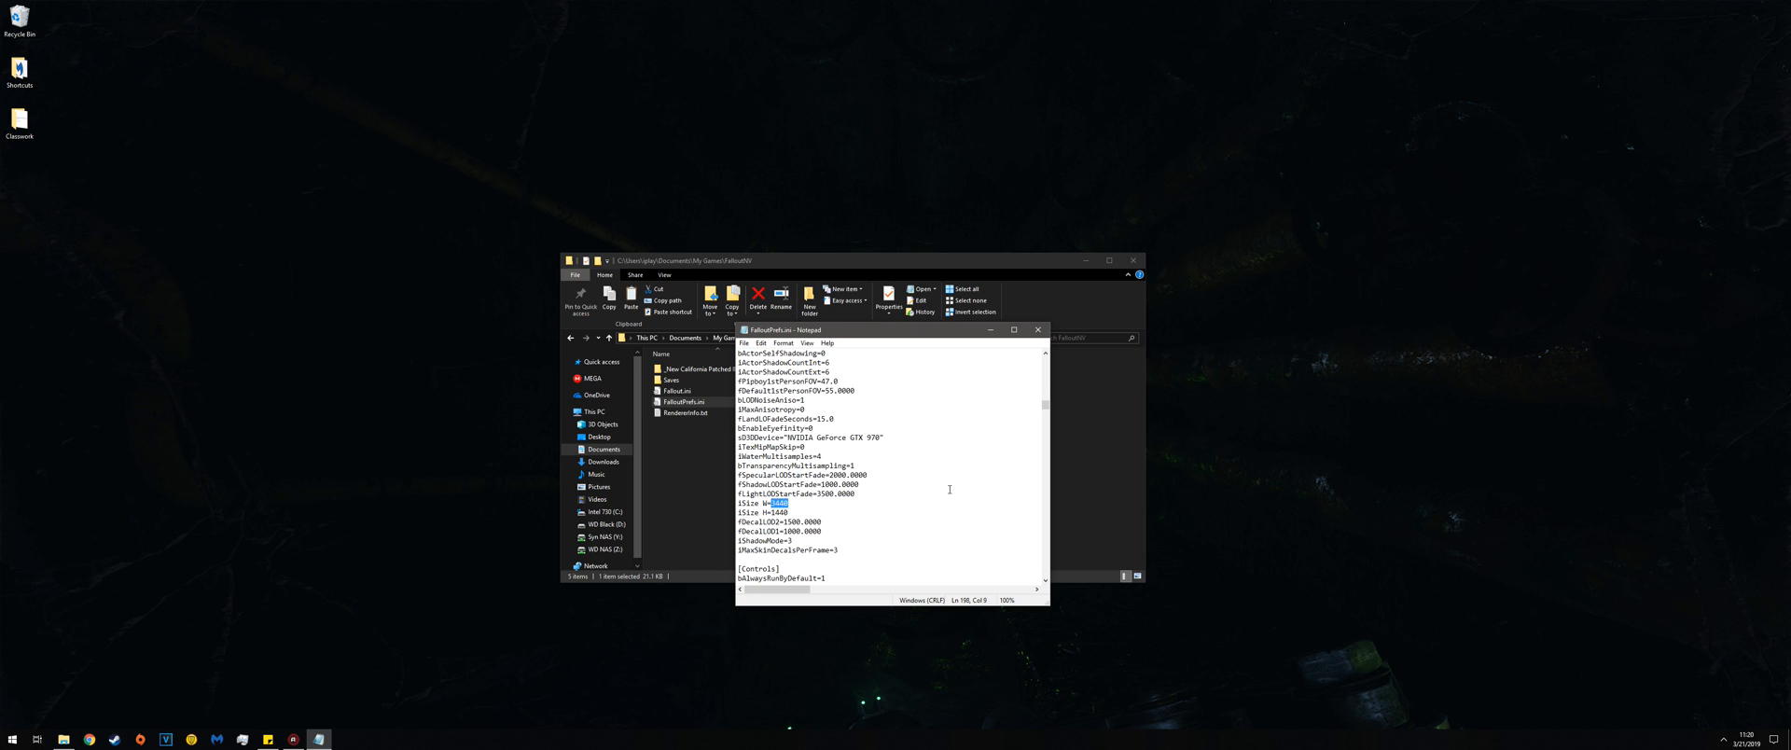
text(25)
click(787, 513)
text(600)
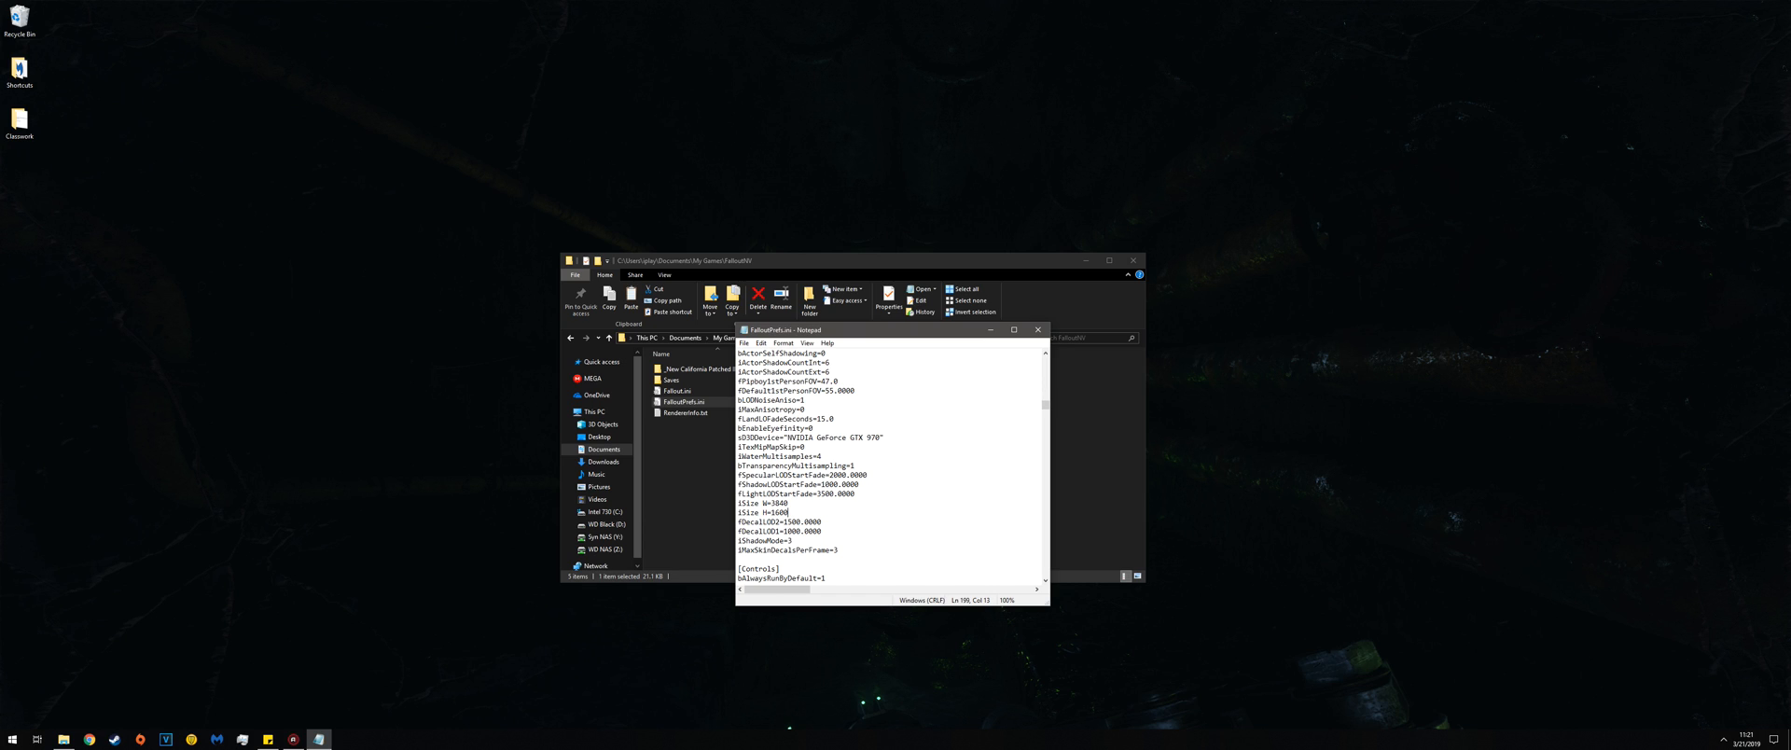
Step: Exit Notepad saving FalloutPrefs.ini, then close the FalloutNV folder window
click(743, 344)
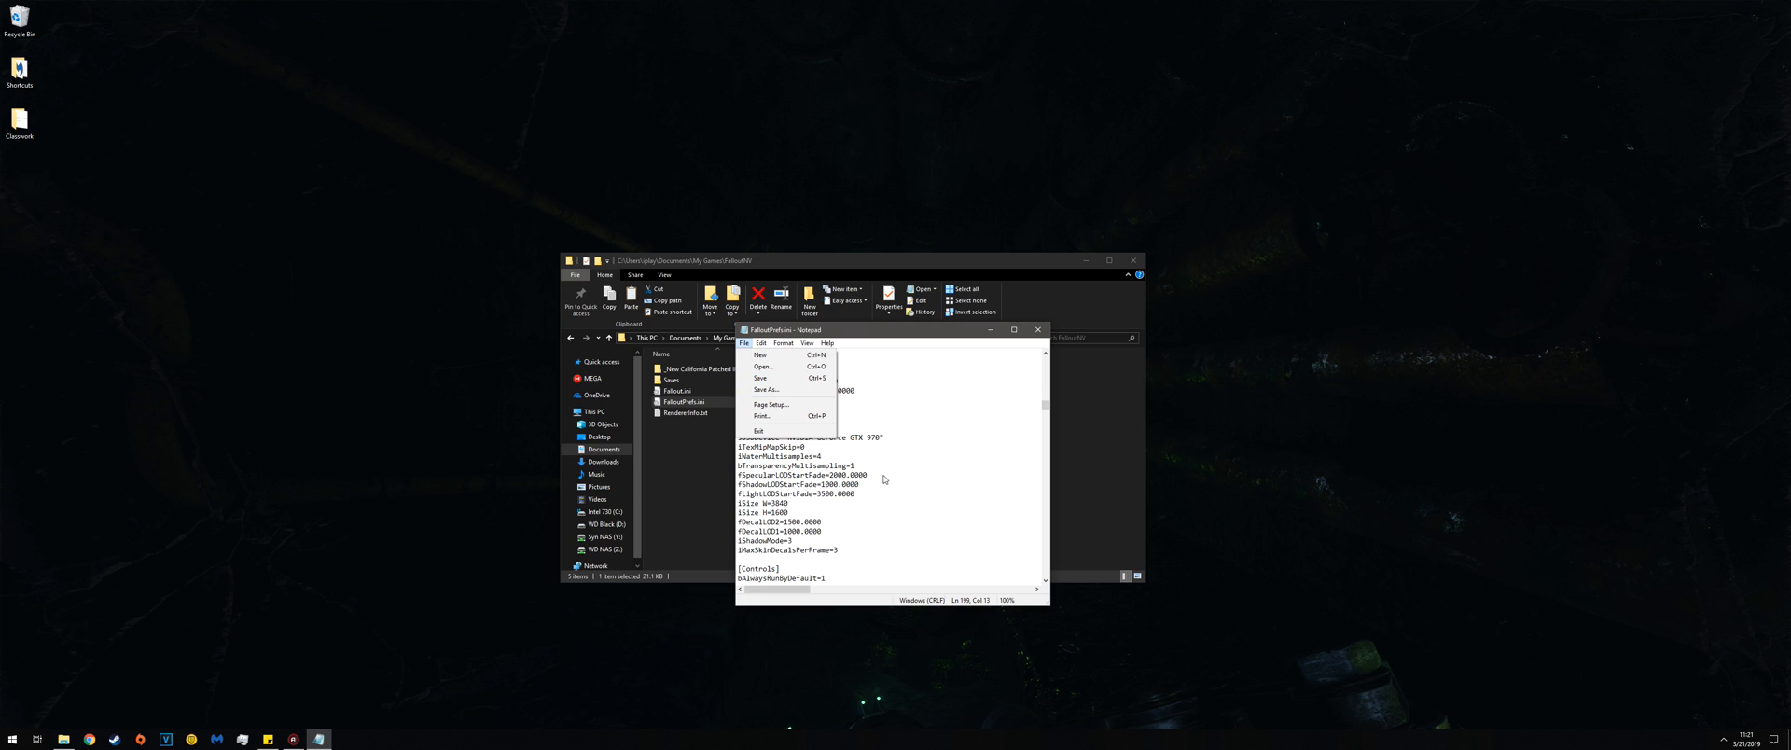
click(757, 431)
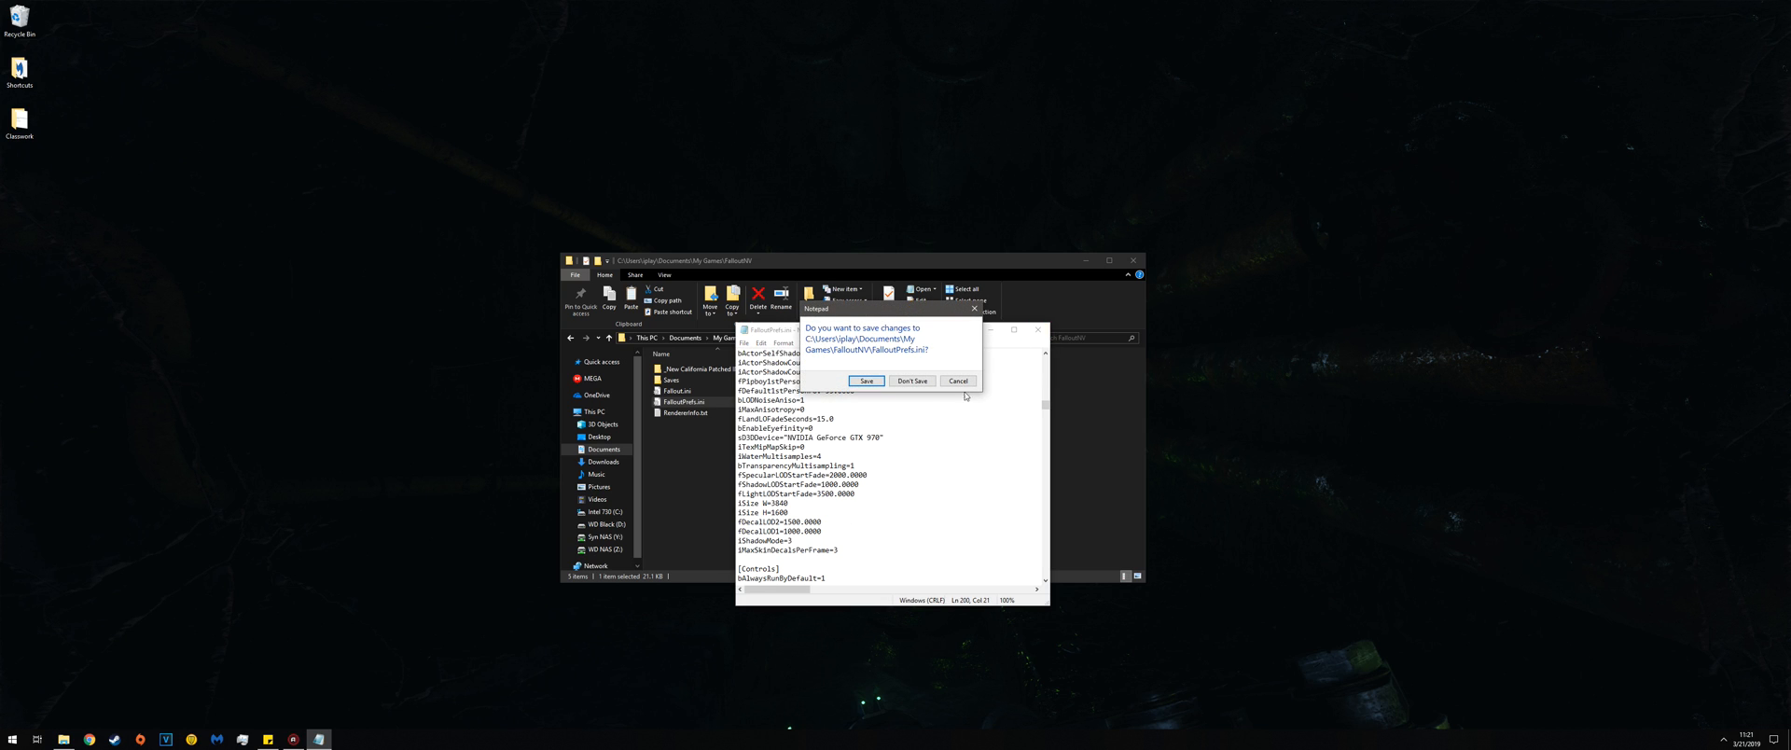
click(912, 381)
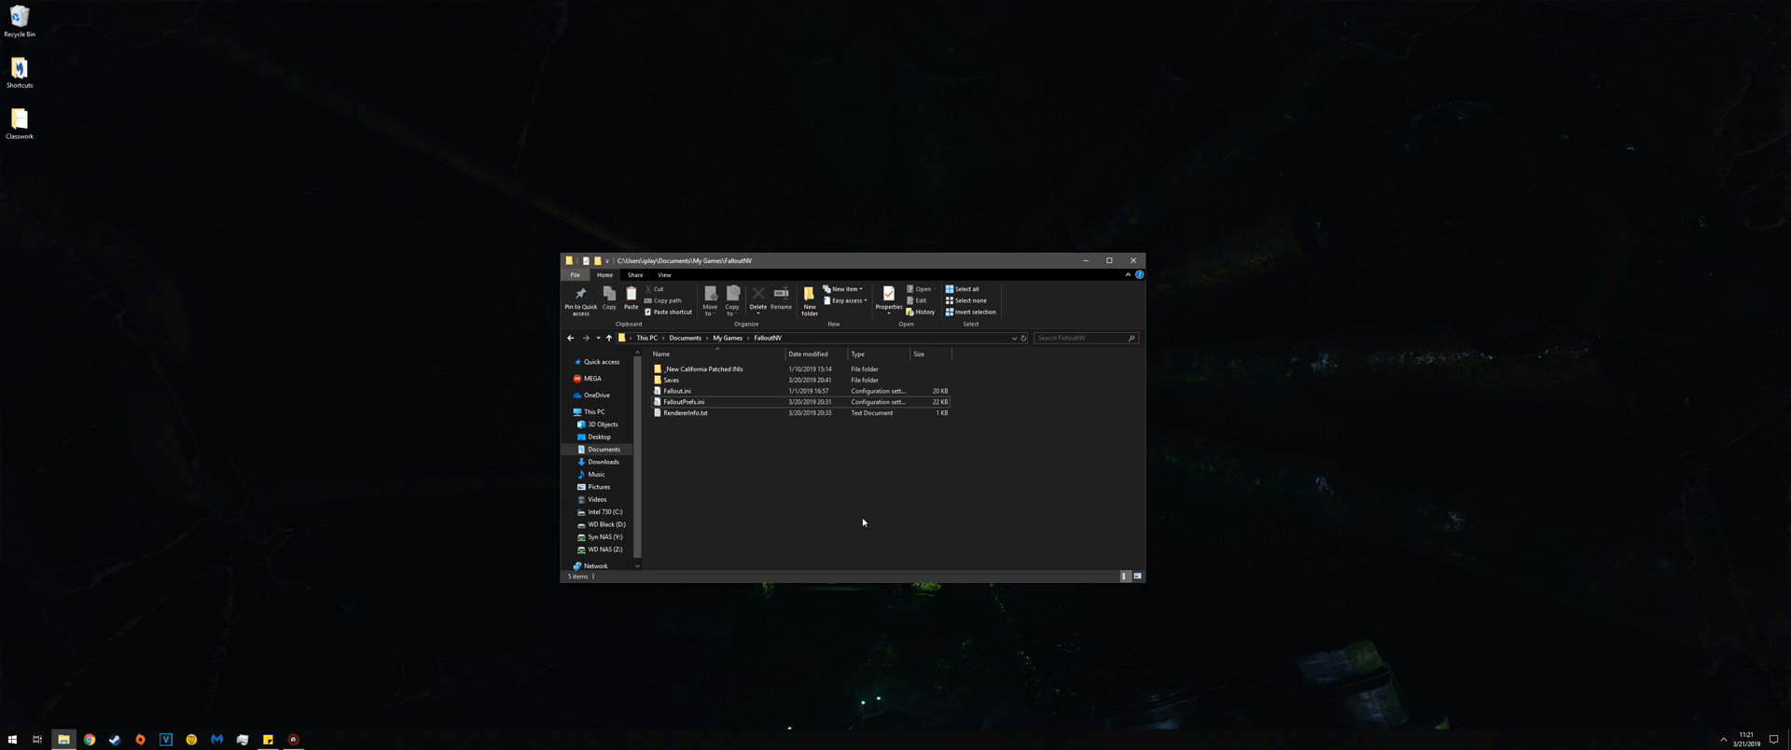
click(1086, 261)
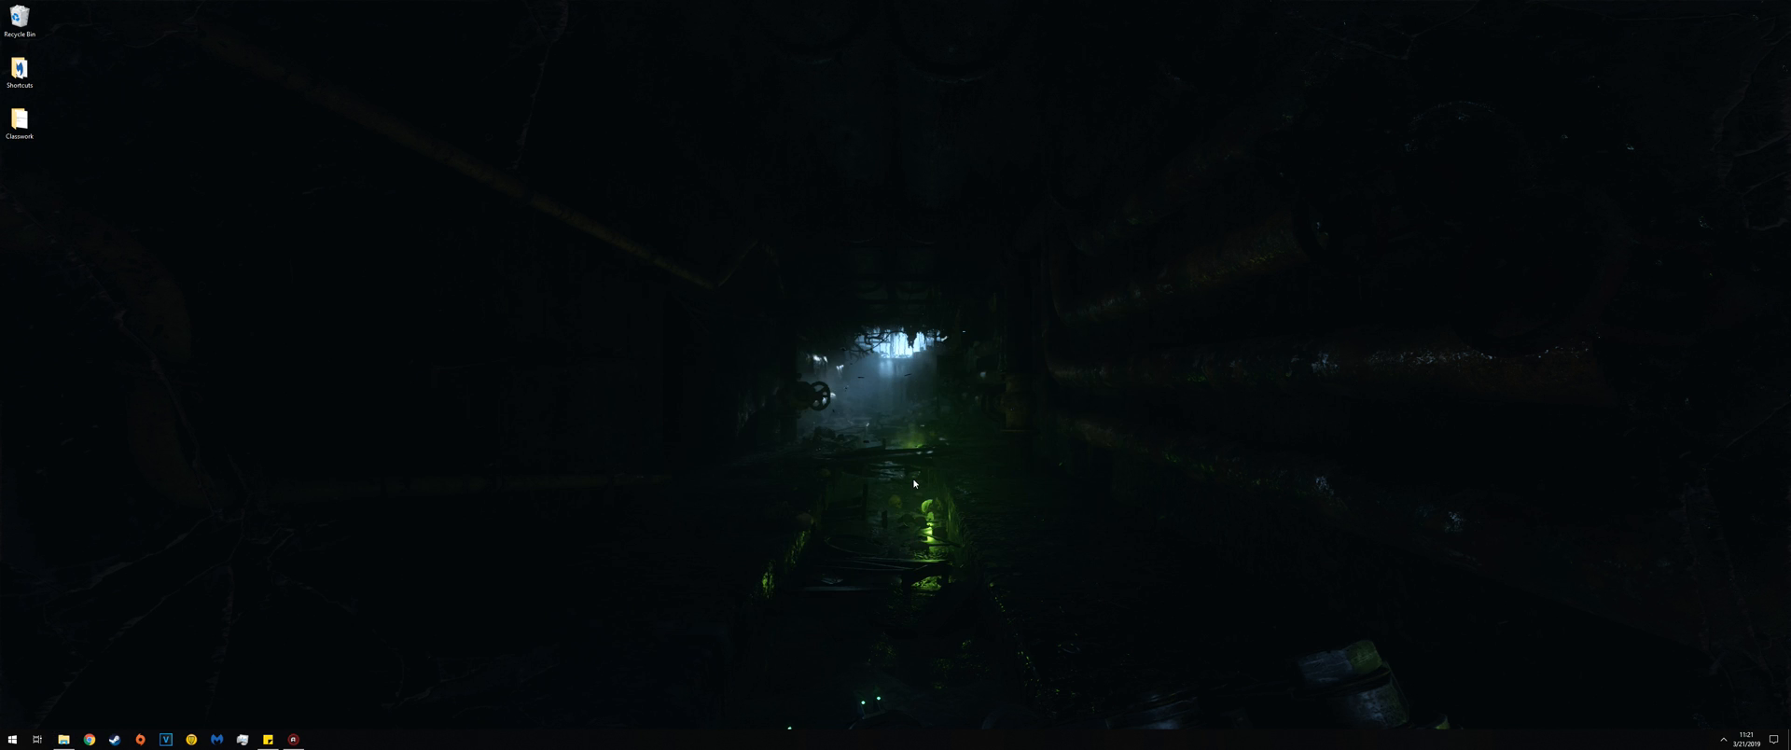